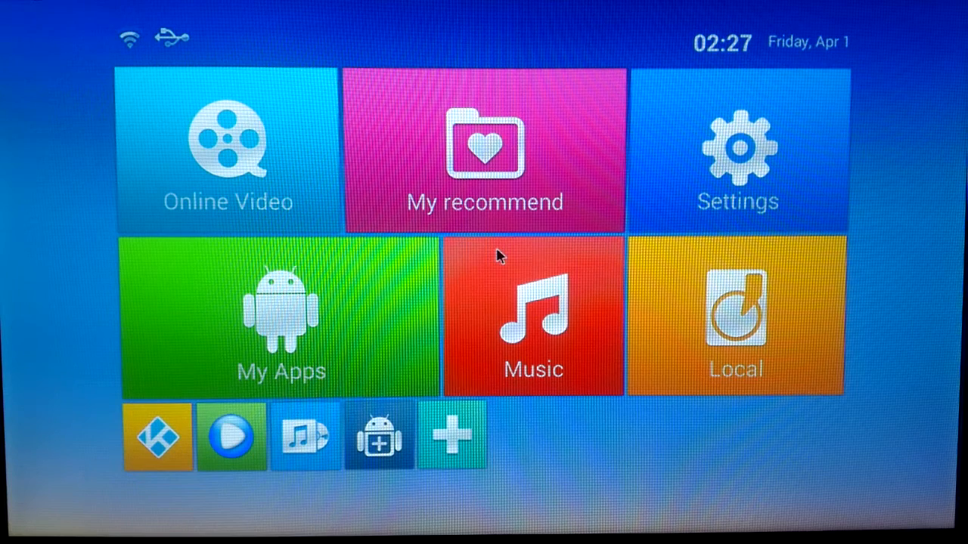
pyautogui.moveTo(315, 335)
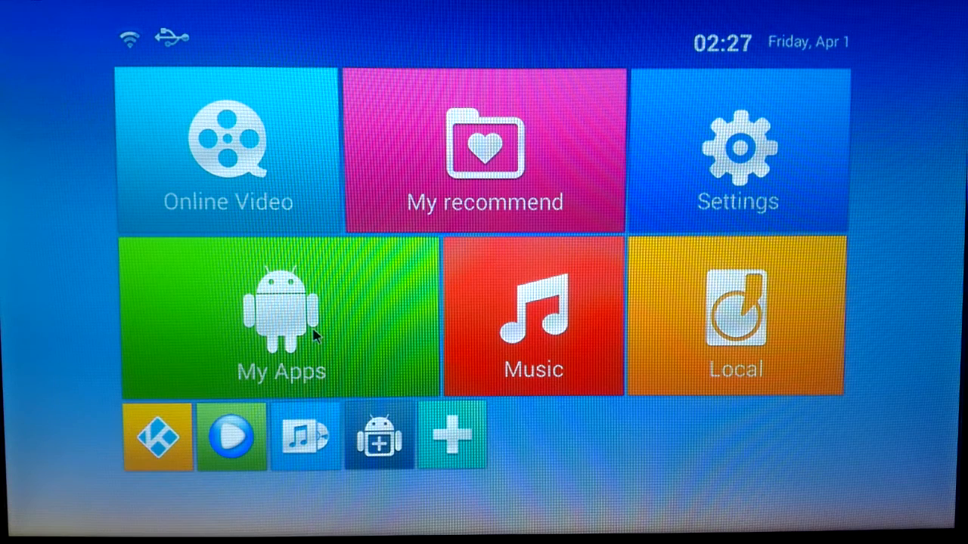
# Open the My Apps collection from the launcher home screen.
pyautogui.click(281, 317)
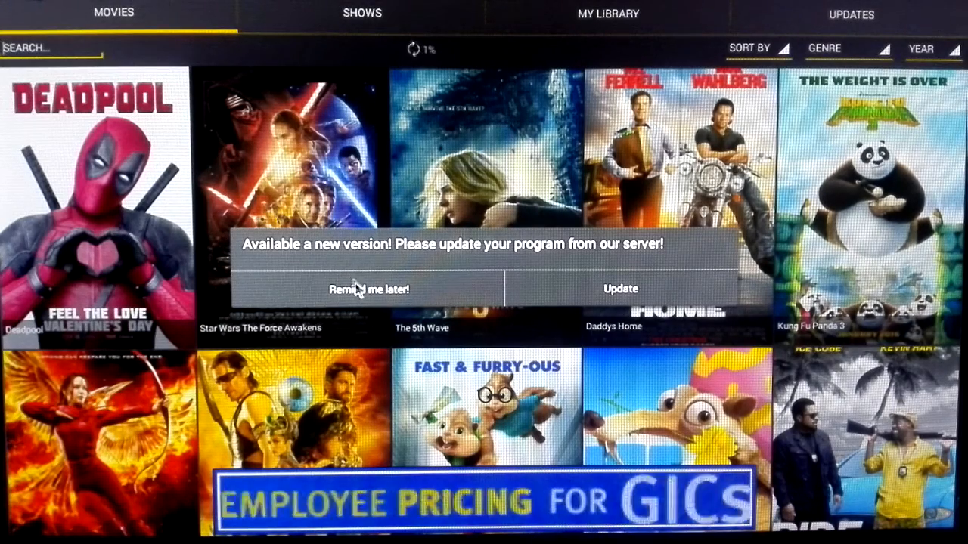
# Postpone the Show Box update with 'Remind me later' to reach the movie catalogue.
pyautogui.click(369, 289)
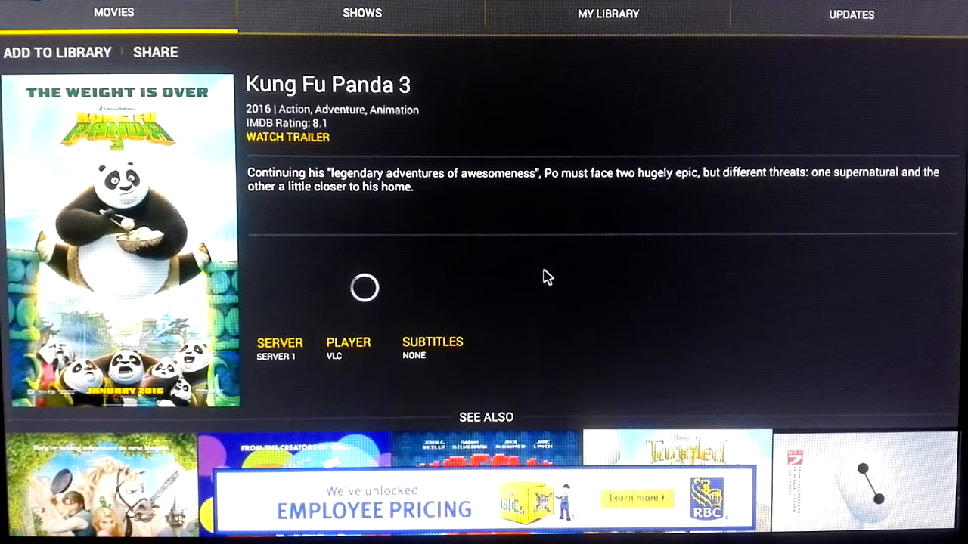
pyautogui.moveTo(507, 311)
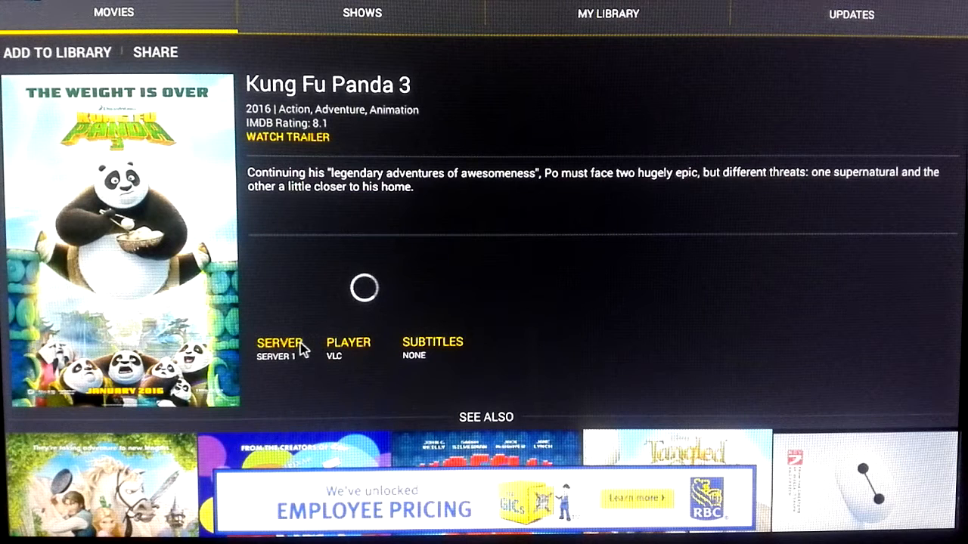
pyautogui.moveTo(327, 375)
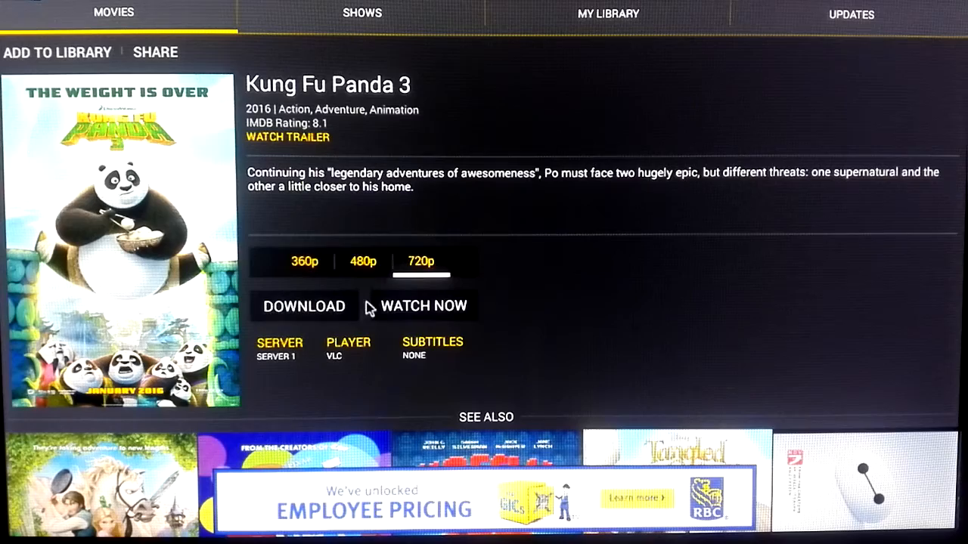
# Start Kung Fu Panda 3 in 720p via WATCH NOW, then return to the movie page.
pyautogui.click(423, 305)
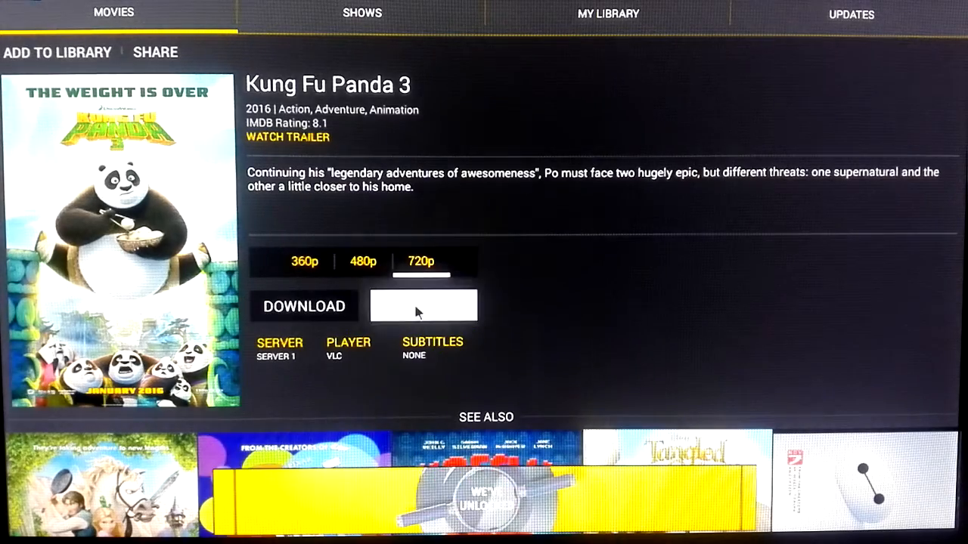
pyautogui.click(423, 306)
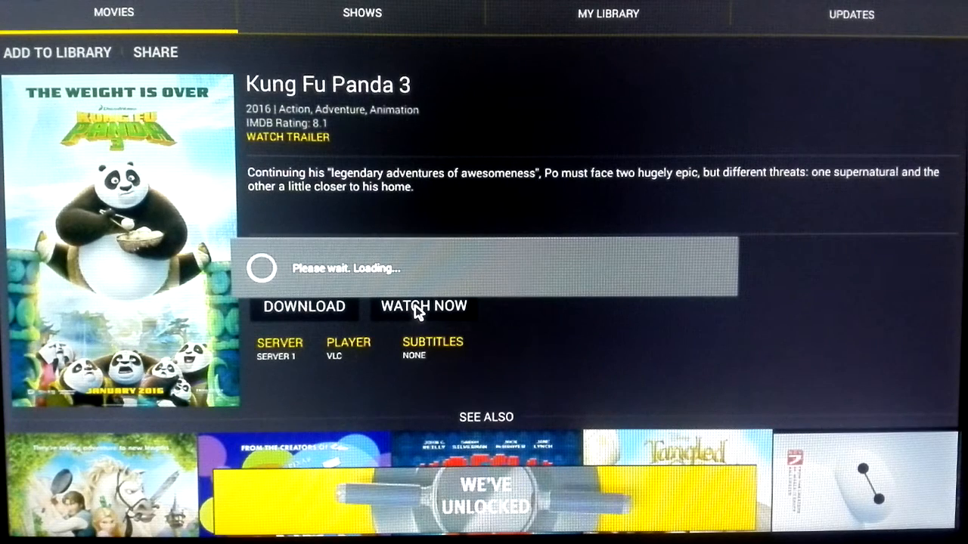
pyautogui.click(422, 306)
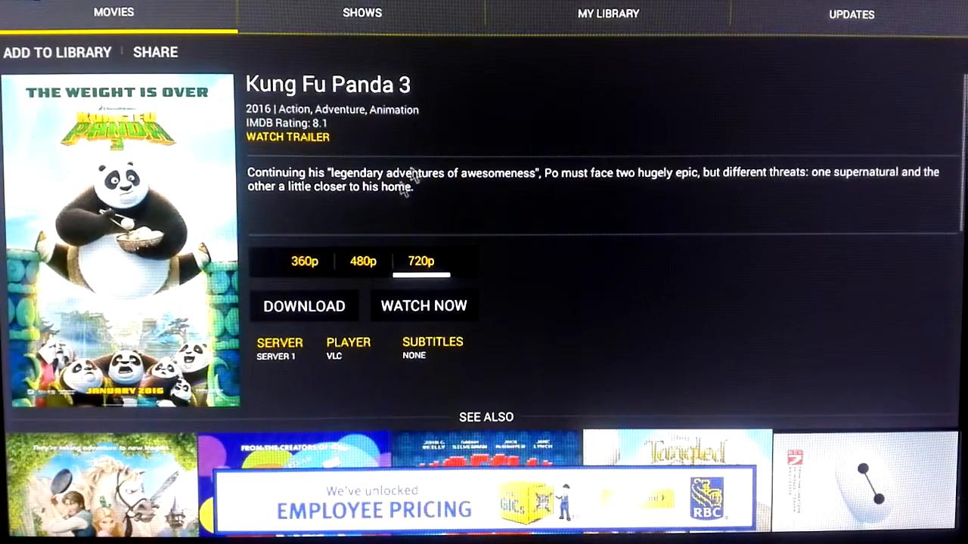
pyautogui.moveTo(393, 38)
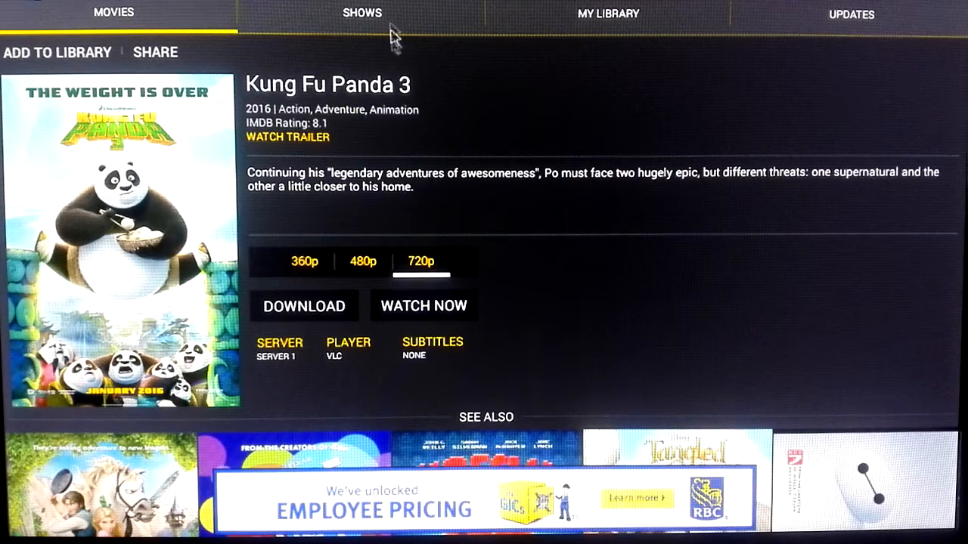
pyautogui.moveTo(378, 103)
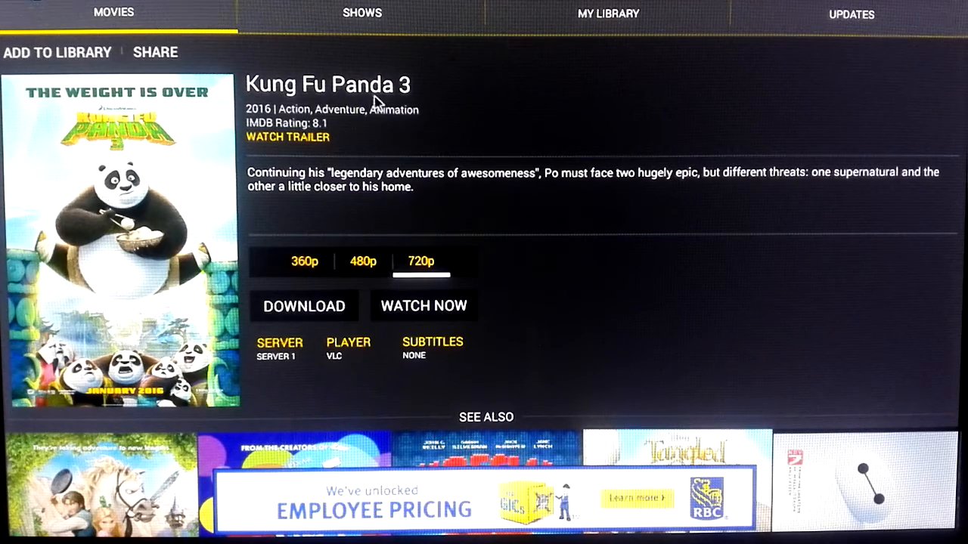
pyautogui.click(361, 12)
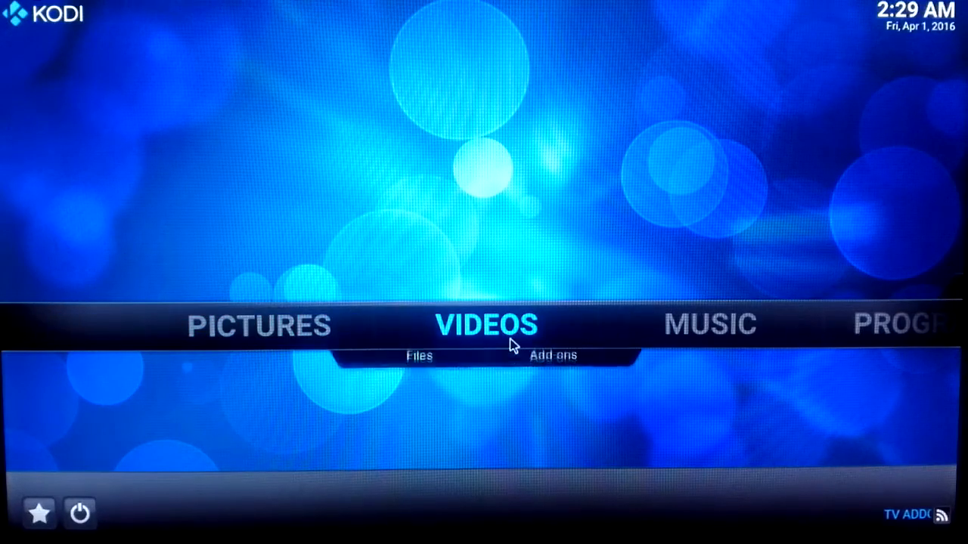
# Open Add-ons under VIDEOS and scroll the grid down to Exodus.
pyautogui.click(554, 355)
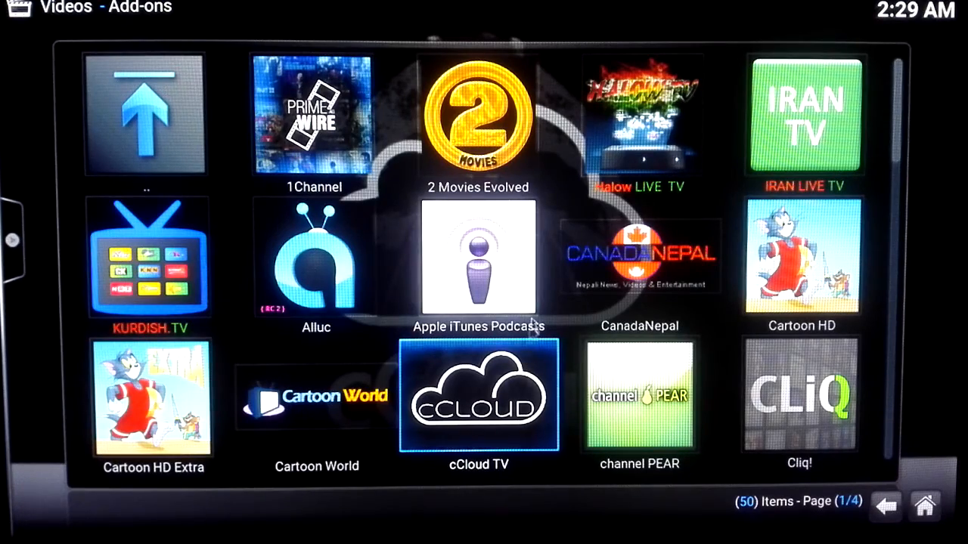
pyautogui.scroll(-3)
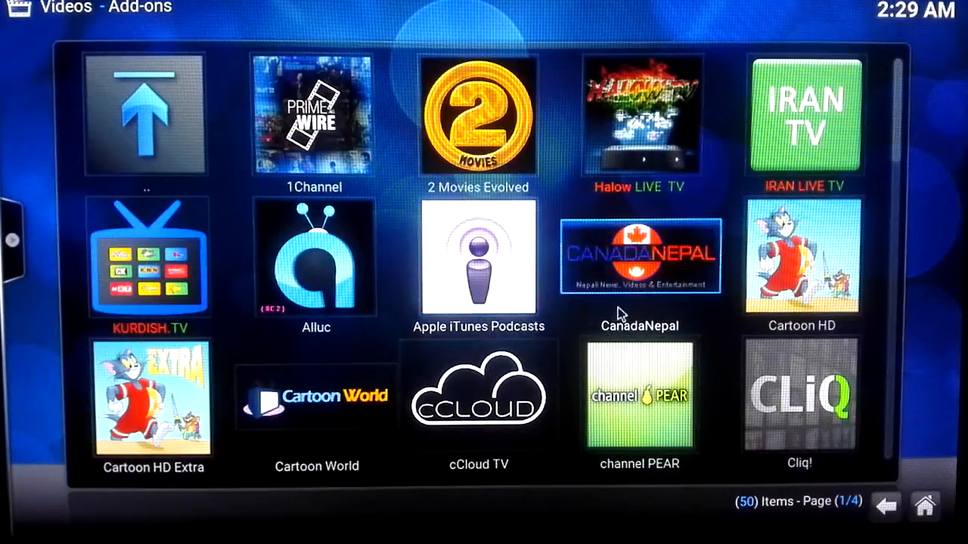
pyautogui.scroll(-3)
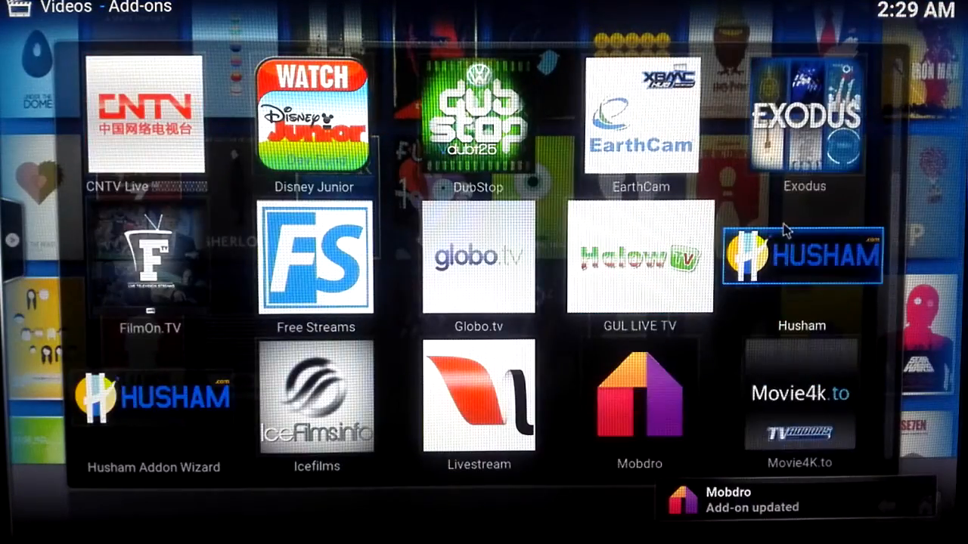
# In Exodus Movies, play The Revenant from the 02 NINEMOVIES source.
pyautogui.click(805, 118)
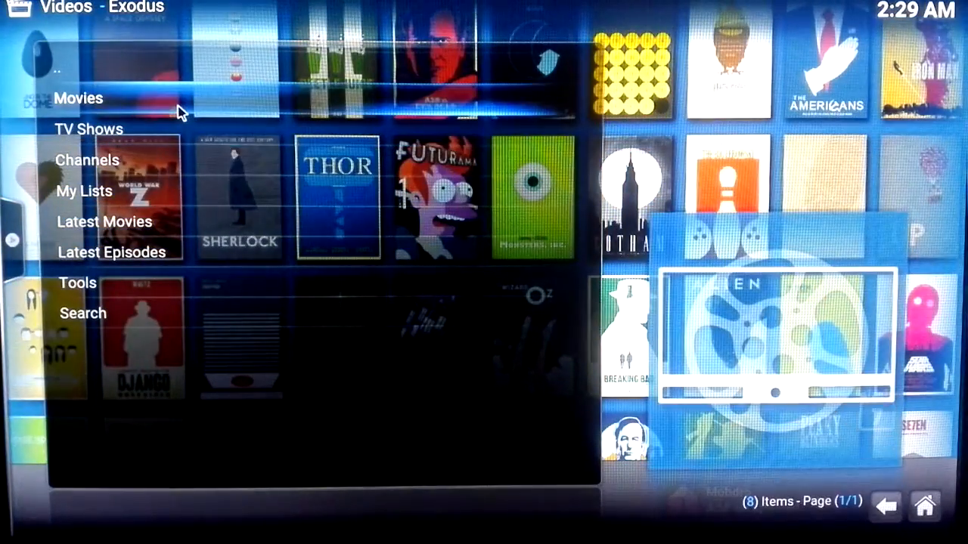
pyautogui.click(78, 98)
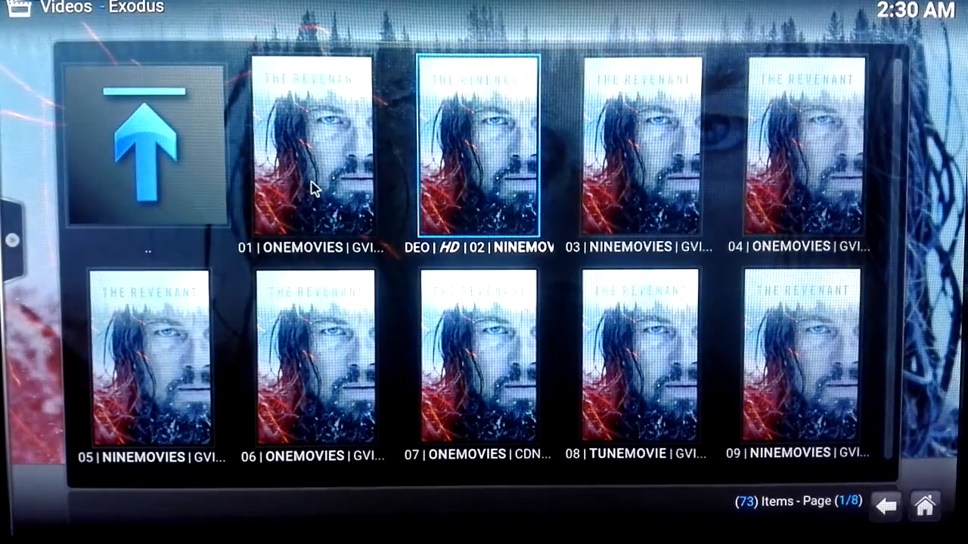
pyautogui.click(481, 144)
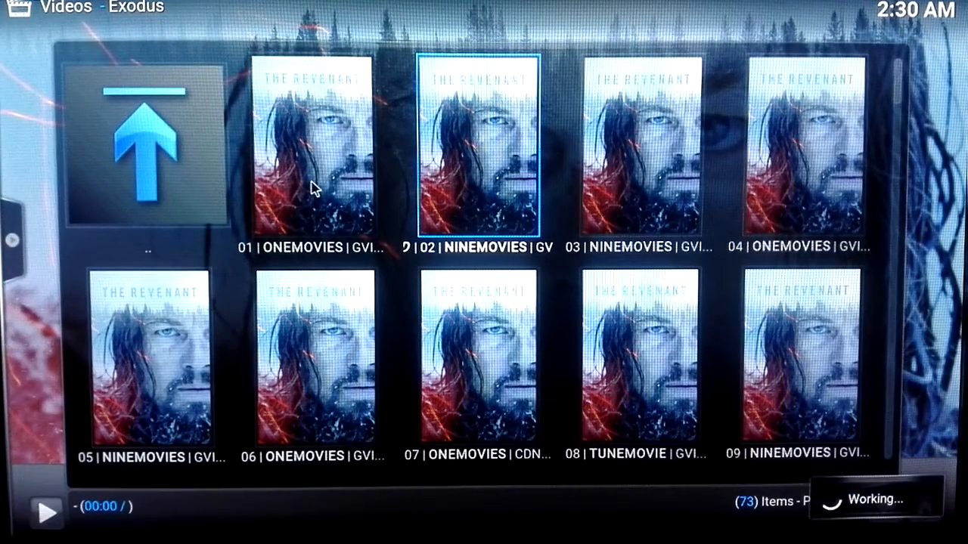
pyautogui.click(481, 143)
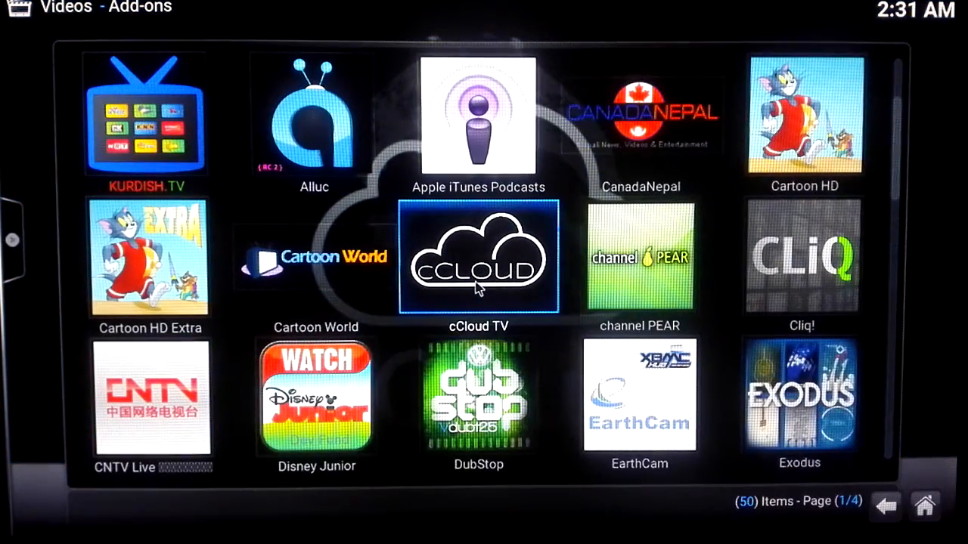
# Open cCloud TV and load its English live channels list.
pyautogui.click(478, 257)
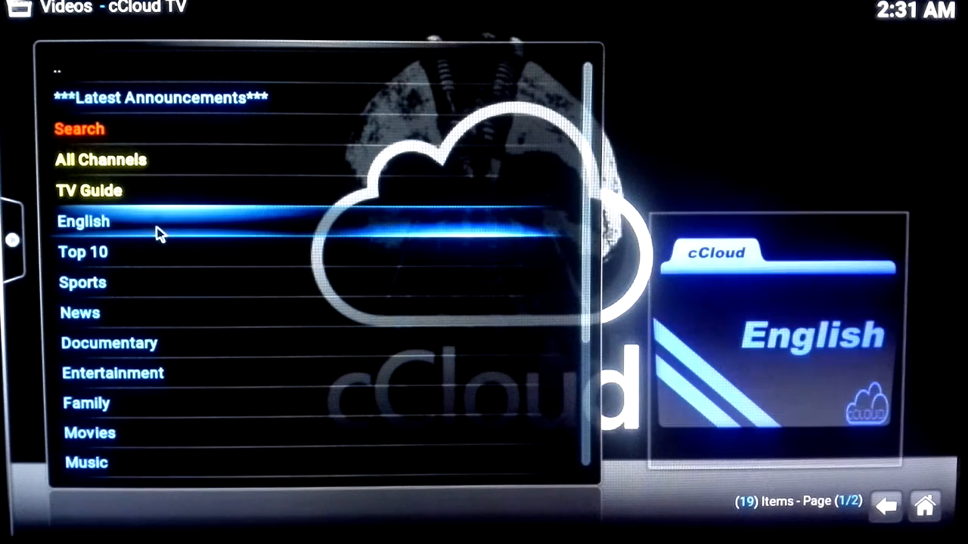
pyautogui.click(83, 220)
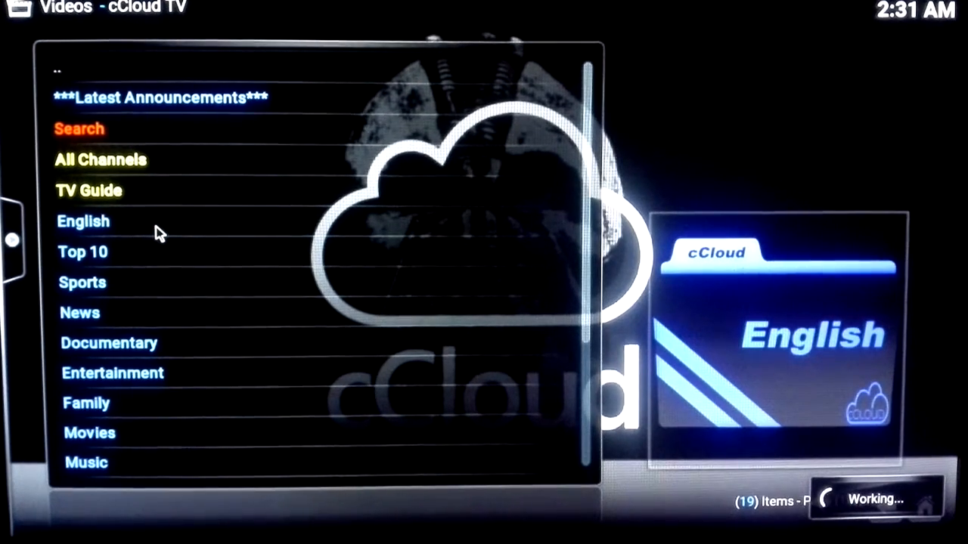
pyautogui.moveTo(206, 260)
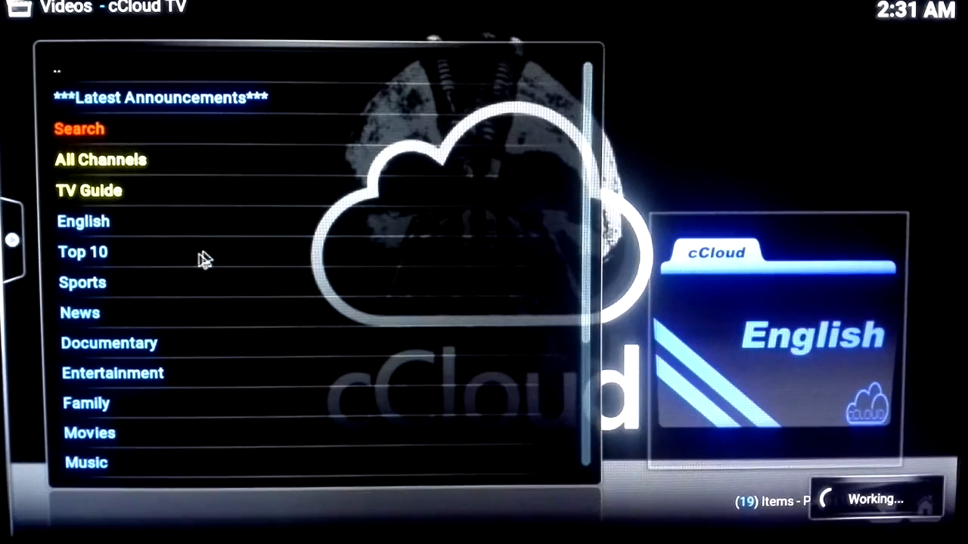
pyautogui.click(82, 251)
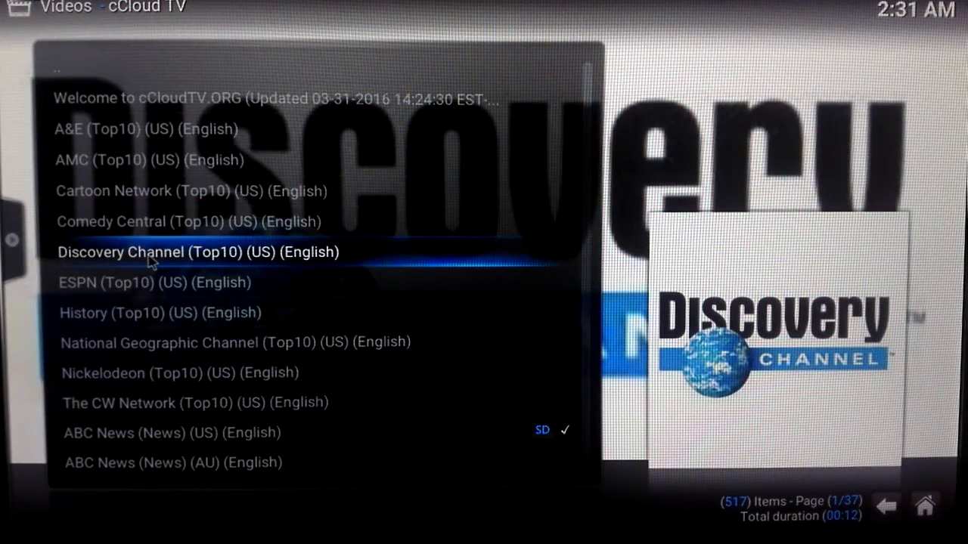
pyautogui.moveTo(185, 274)
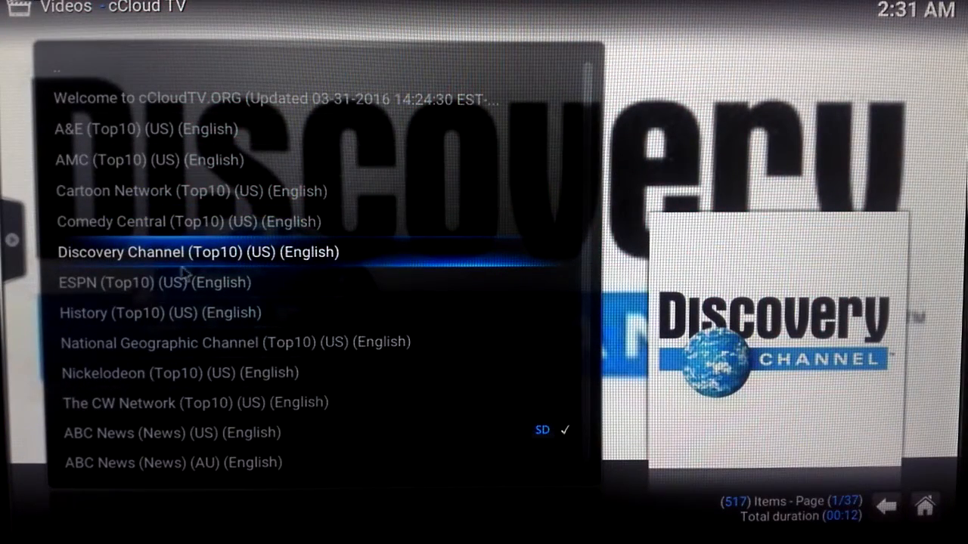
# Play Discovery Channel (Top10), then scroll down through the English channel list.
pyautogui.click(200, 251)
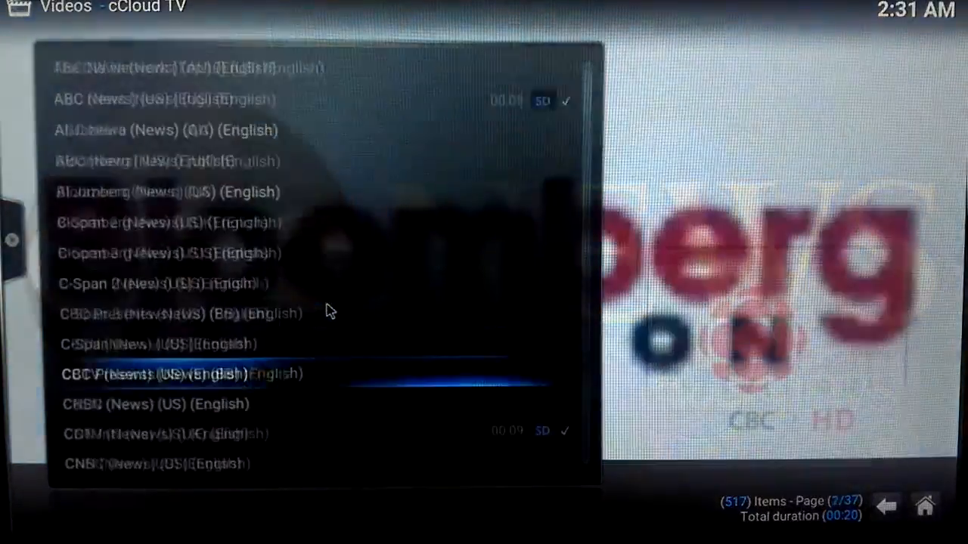
pyautogui.scroll(-3)
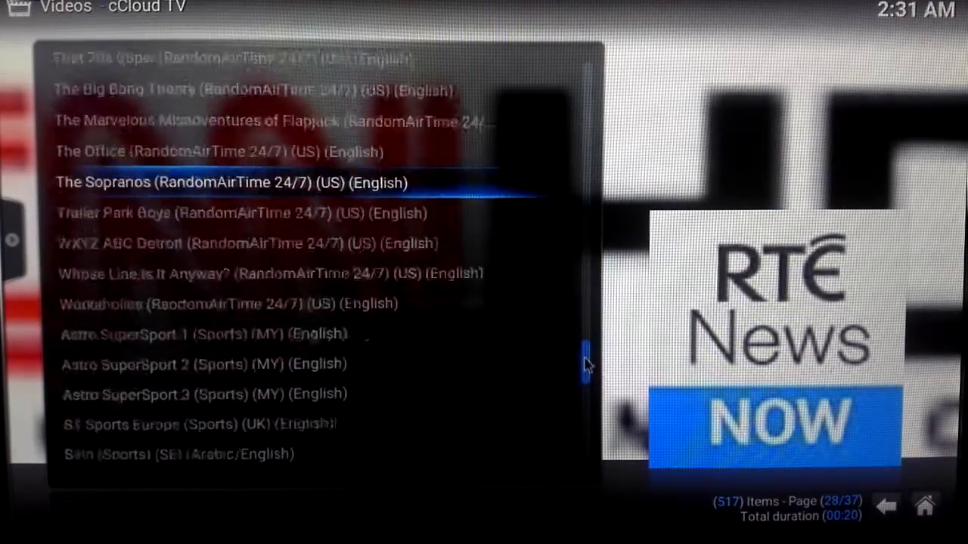
pyautogui.scroll(-3)
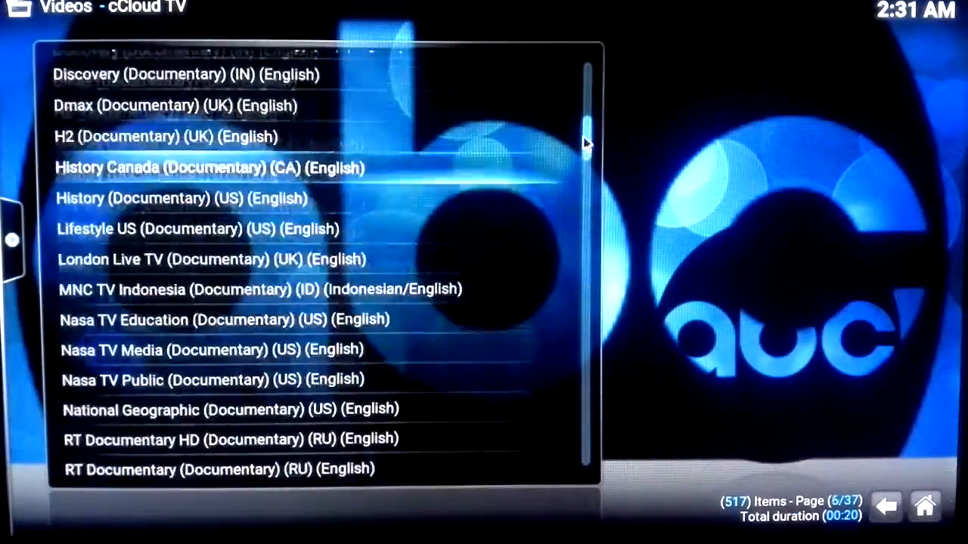
pyautogui.scroll(-3)
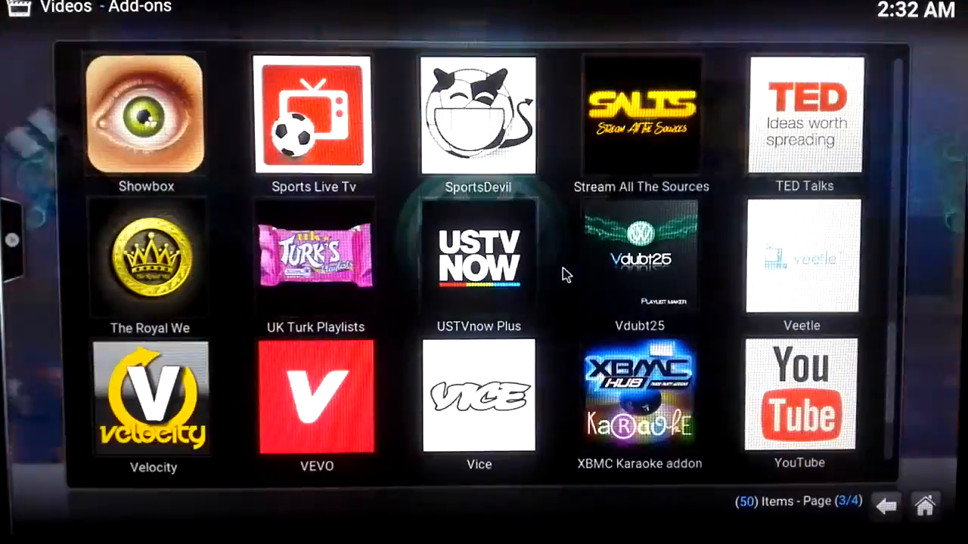
# Return to the Kodi home screen and choose Exit from the power menu.
pyautogui.click(886, 505)
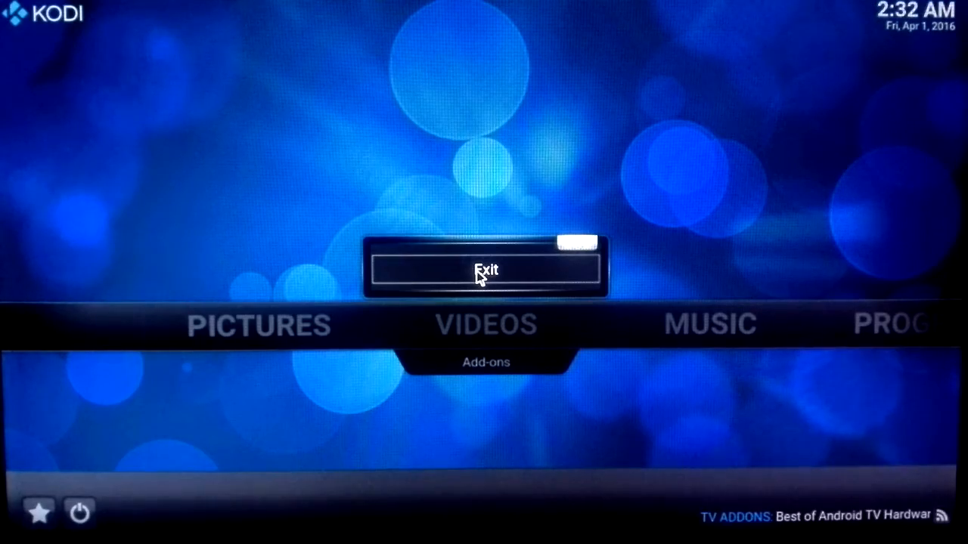
pyautogui.click(487, 269)
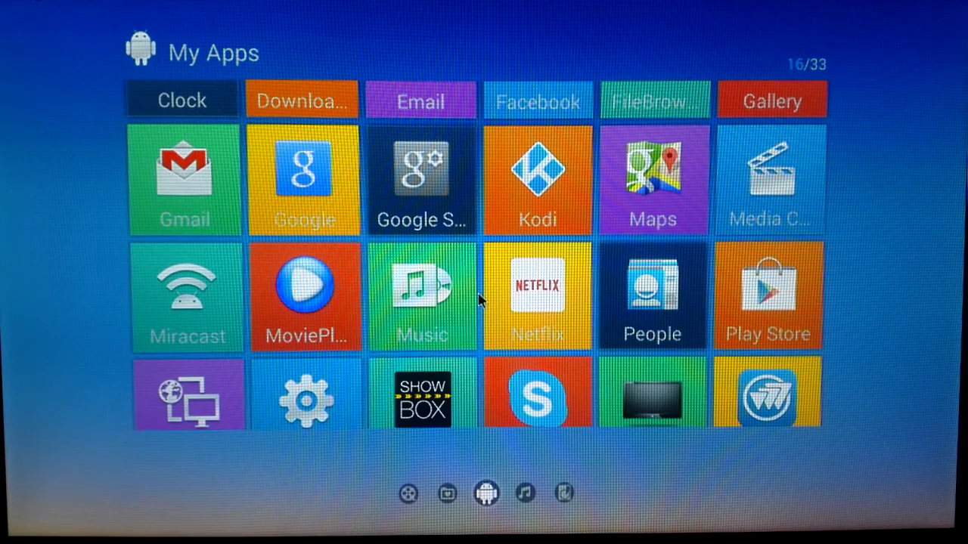
# Scroll the My Apps grid down to its last row and back up.
pyautogui.scroll(-3)
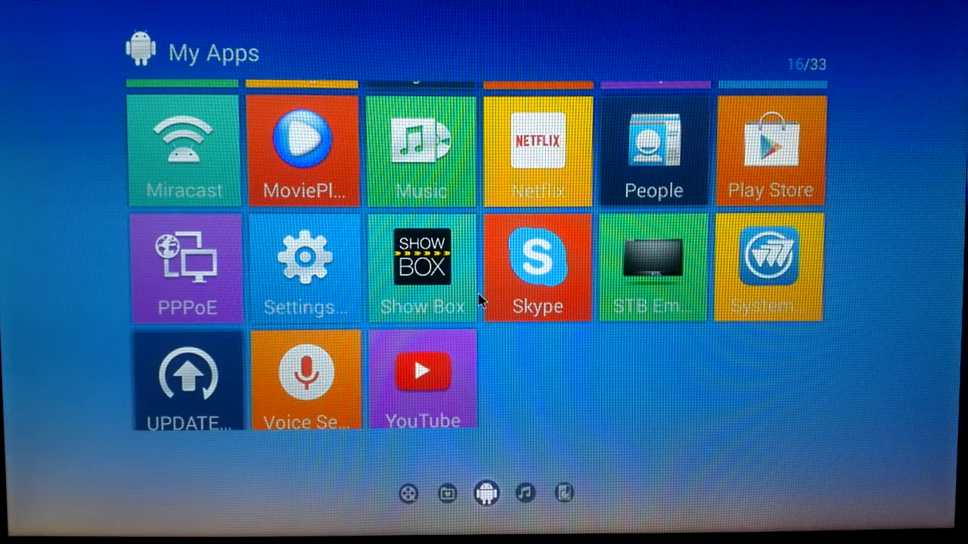
pyautogui.scroll(3)
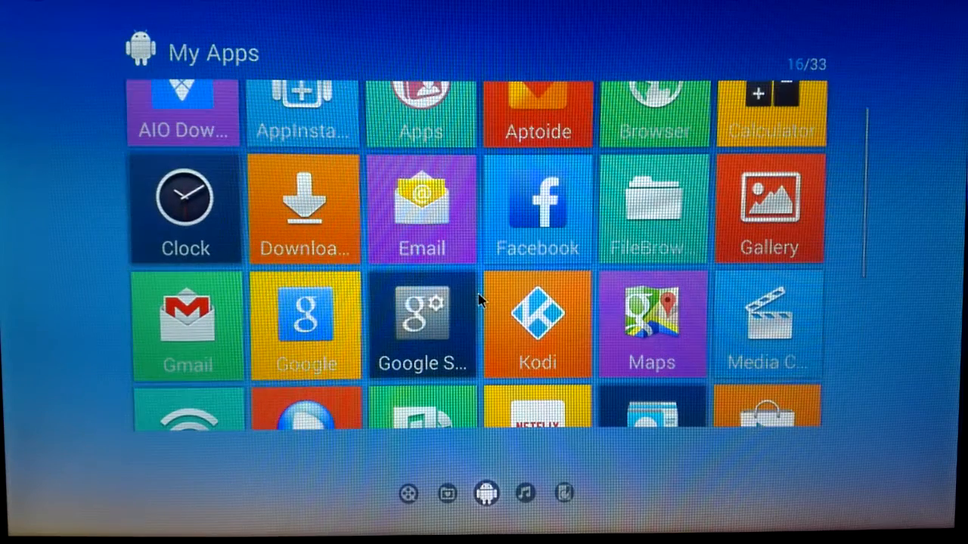